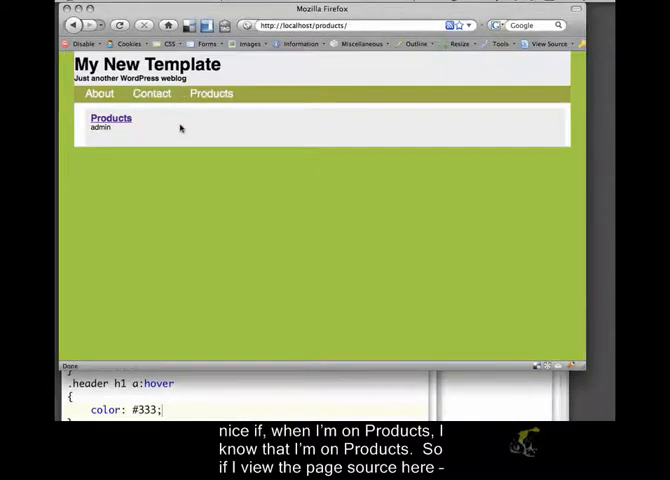
{"action": "mouse_move", "coordinate": [220, 238]}
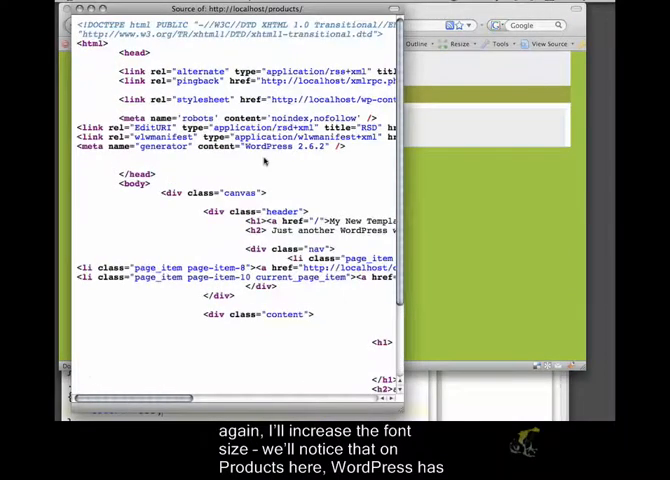
- Scroll the page source to the nav list and select the current_page_item class
{"action": "scroll", "scroll_direction": "down", "scroll_amount": 3}
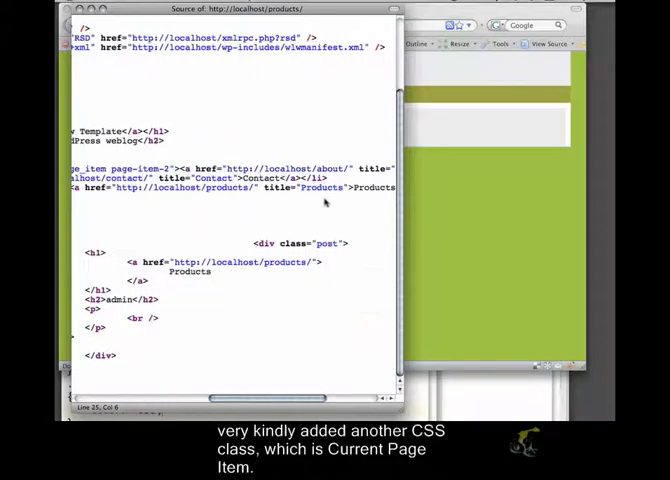
{"action": "double_click", "coordinate": [322, 188]}
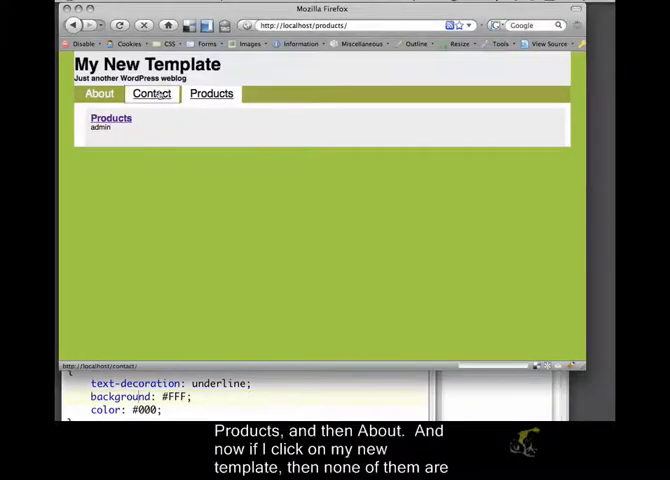
- Visit the Contact and Products pages to check that each tab gets highlighted
{"action": "left_click", "coordinate": [211, 93]}
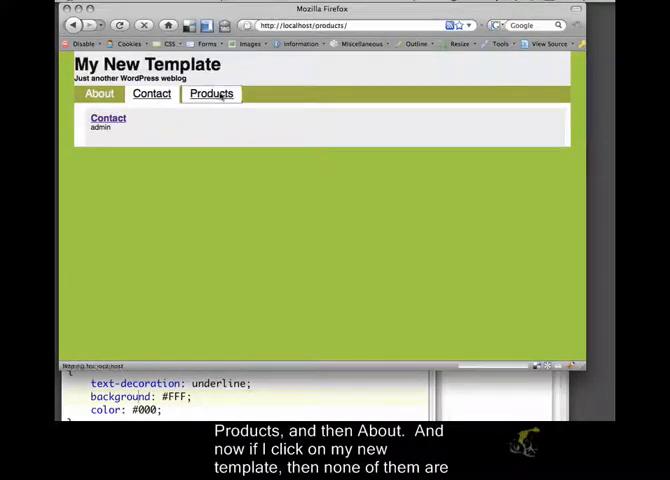
{"action": "left_click", "coordinate": [99, 93]}
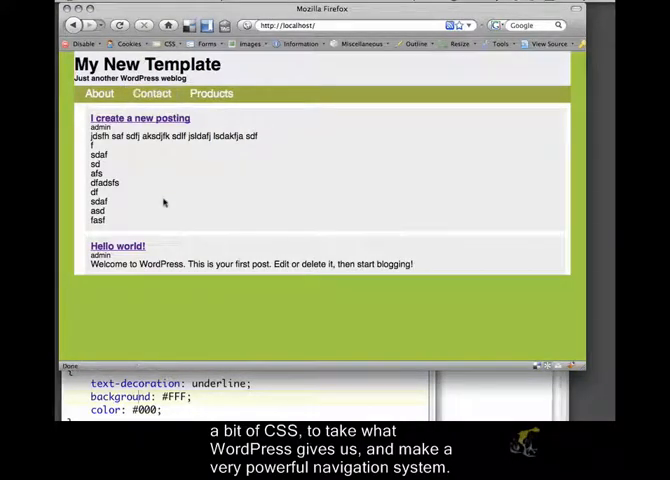
{"action": "mouse_move", "coordinate": [288, 124]}
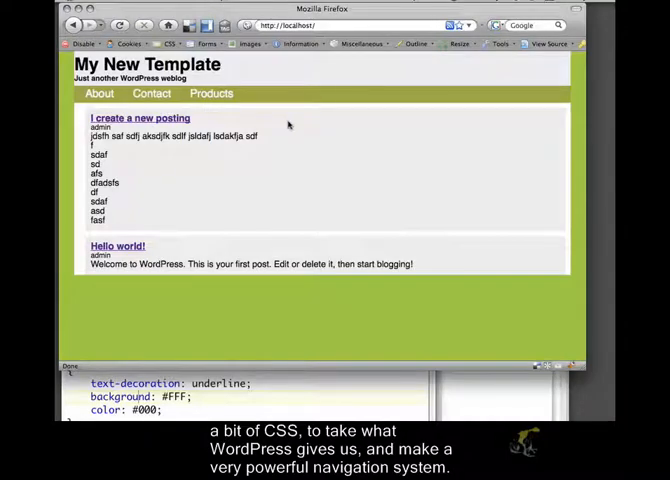
{"action": "mouse_move", "coordinate": [318, 147]}
{"action": "type", "text": "wp-admin"}
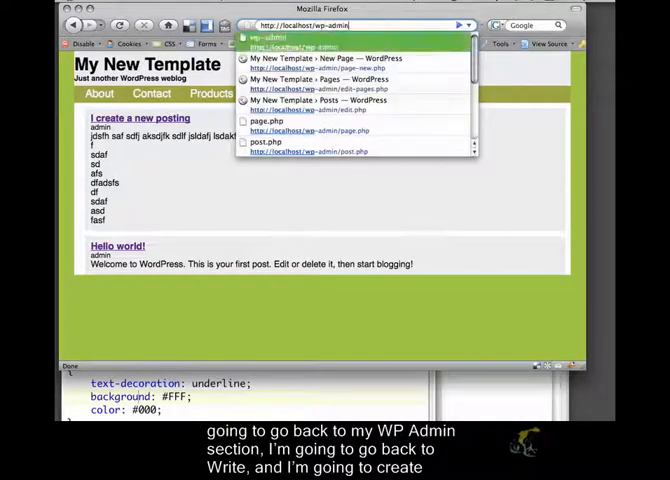
- Open the WordPress admin and write a new post titled ABCD
{"action": "left_click", "coordinate": [300, 39]}
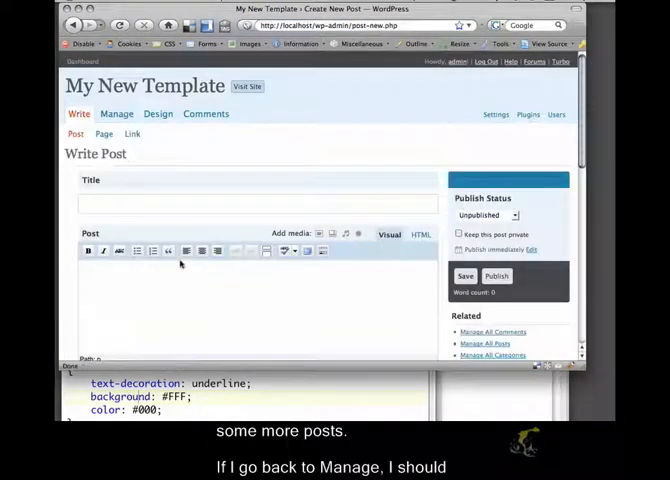
{"action": "type", "text": "ABCD"}
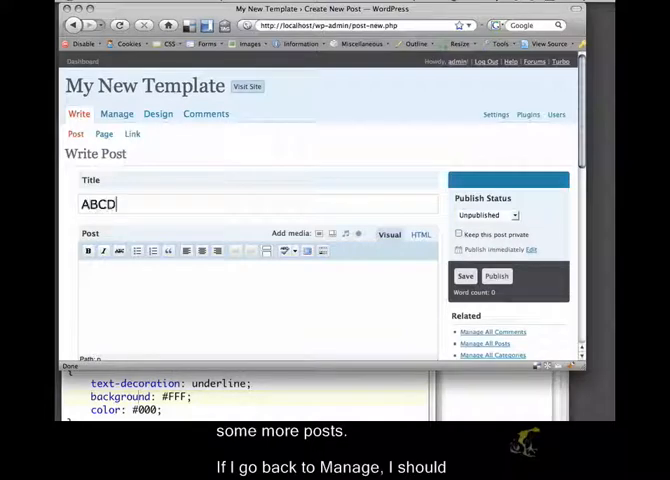
{"action": "left_click", "coordinate": [464, 275]}
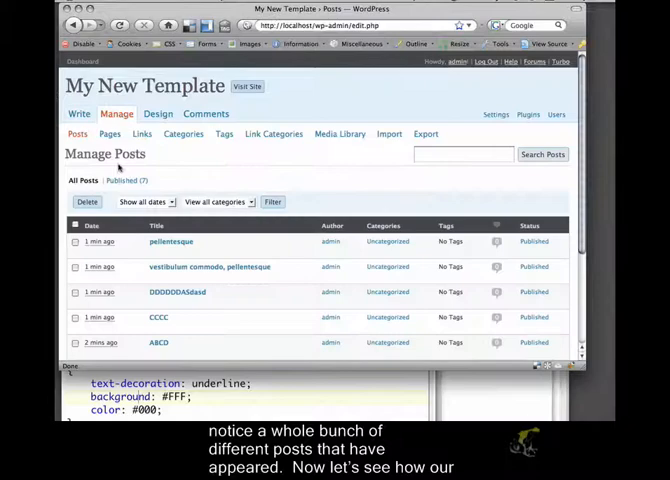
{"action": "scroll", "scroll_direction": "down", "scroll_amount": 3}
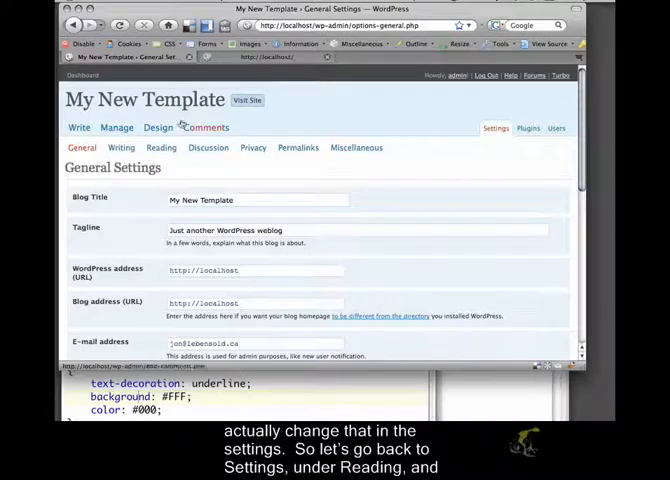
- In Reading settings, choose Summary for feeds and save the changes
{"action": "left_click", "coordinate": [161, 147]}
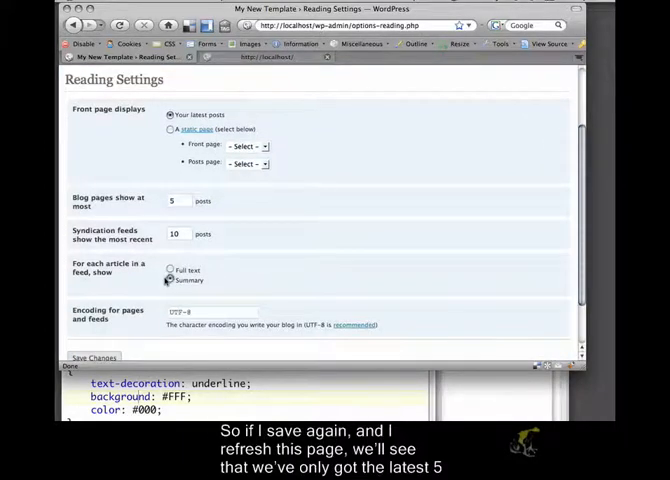
{"action": "left_click", "coordinate": [93, 357]}
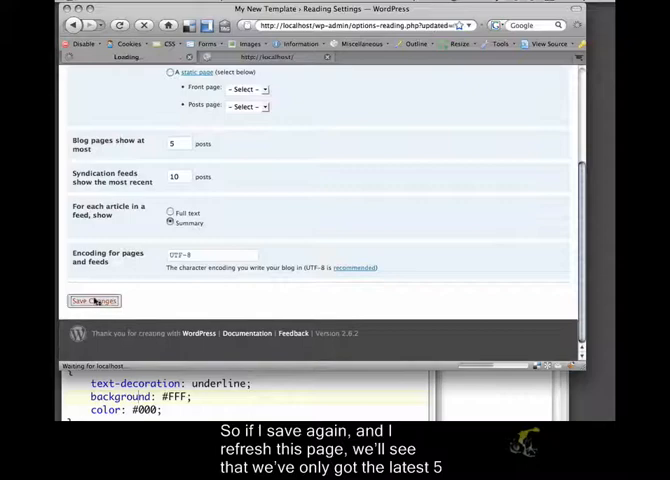
{"action": "left_click", "coordinate": [93, 300]}
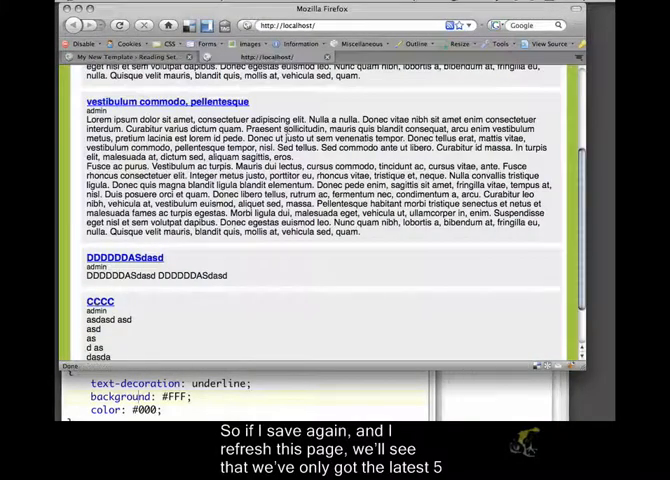
{"action": "scroll", "scroll_direction": "down", "scroll_amount": 3}
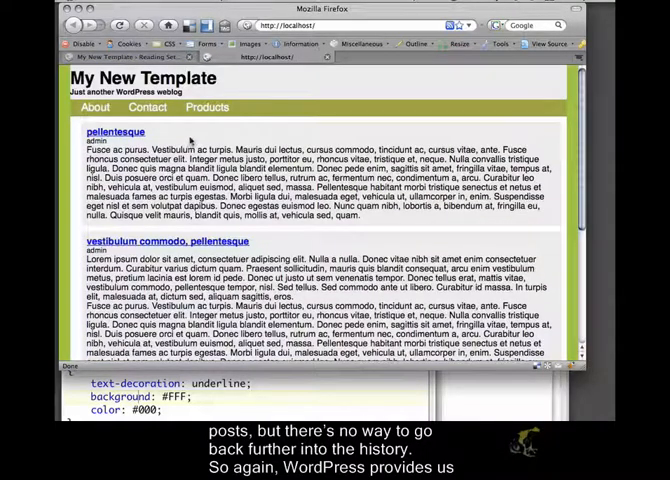
{"action": "scroll", "scroll_direction": "down", "scroll_amount": 3}
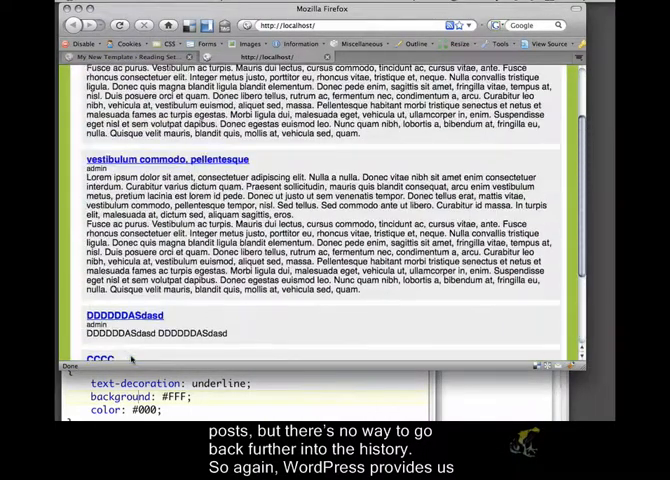
{"action": "scroll", "scroll_direction": "up", "scroll_amount": 3}
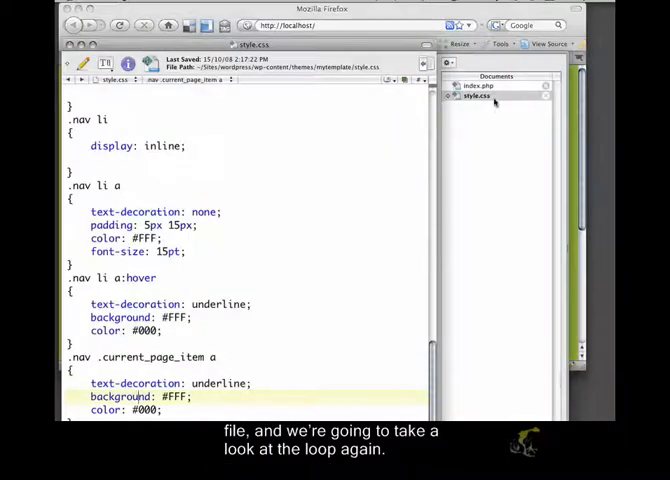
- Switch to index.php and scroll down to the have_posts() loop
{"action": "left_click", "coordinate": [481, 85]}
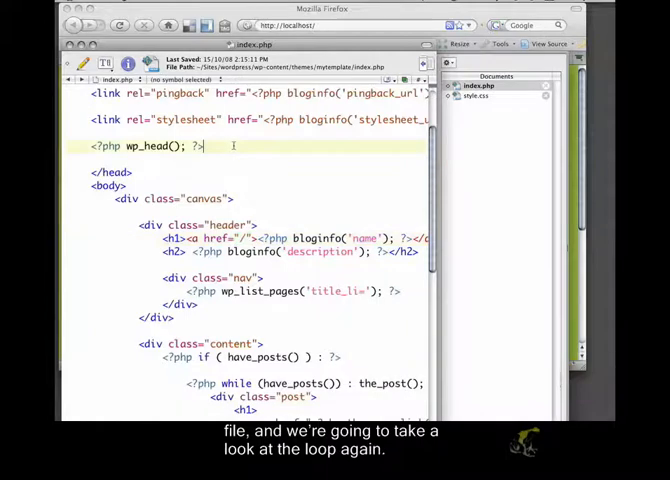
{"action": "scroll", "scroll_direction": "down", "scroll_amount": 3}
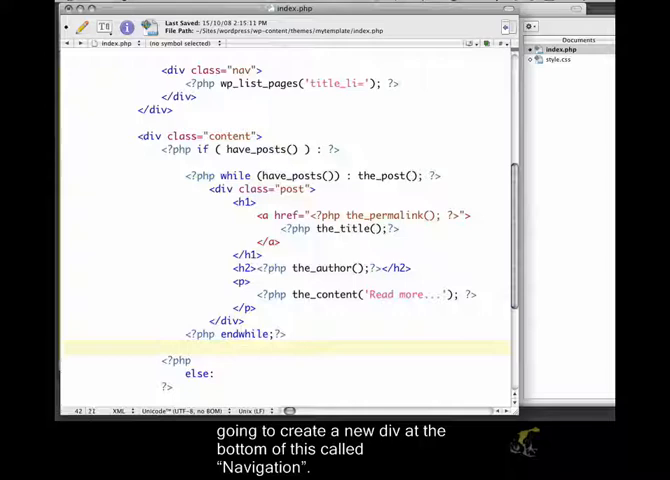
- Type <div class="alignleft"></div> inside the navigation div after the endwhile
{"action": "type", "text": "<div class"}
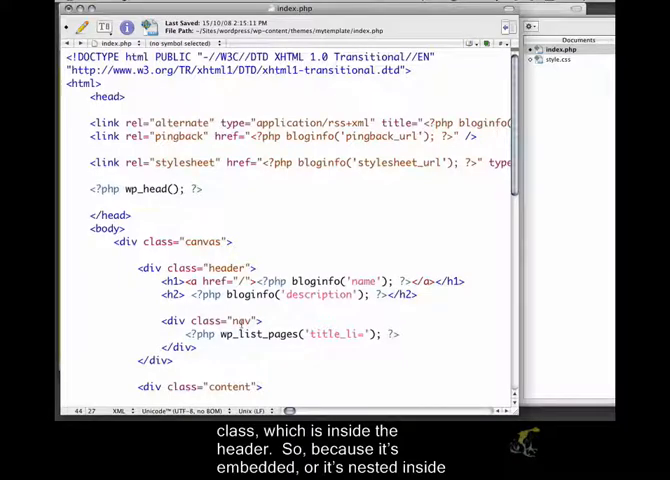
{"action": "scroll", "scroll_direction": "down", "scroll_amount": 3}
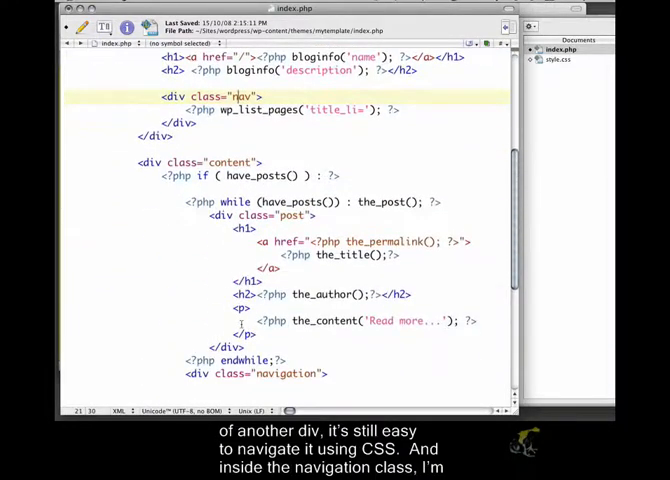
{"action": "scroll", "scroll_direction": "down", "scroll_amount": 3}
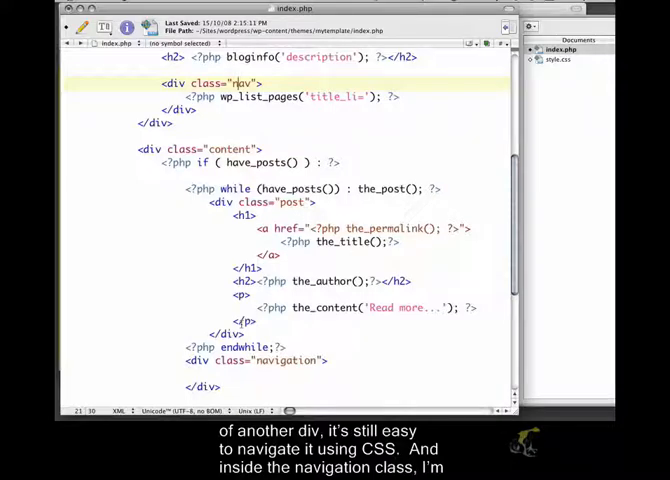
{"action": "scroll", "scroll_direction": "down", "scroll_amount": 3}
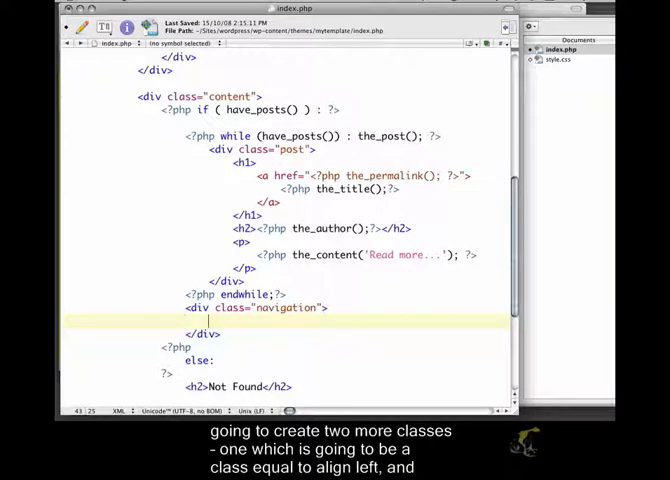
{"action": "type", "text": "<div"}
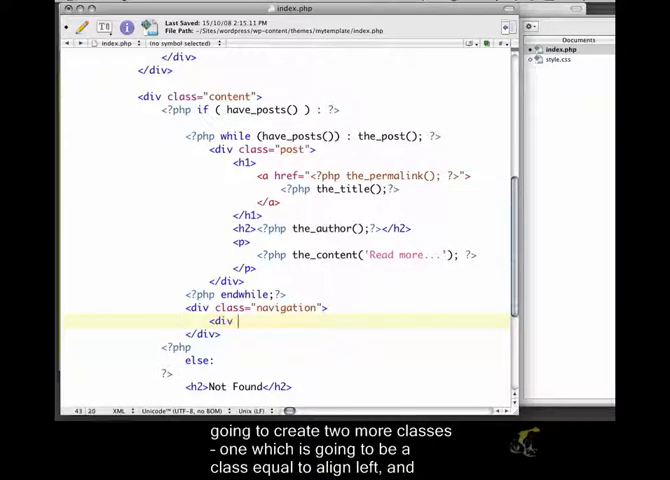
{"action": "type", "text": "class=\"alignleft\"></div>"}
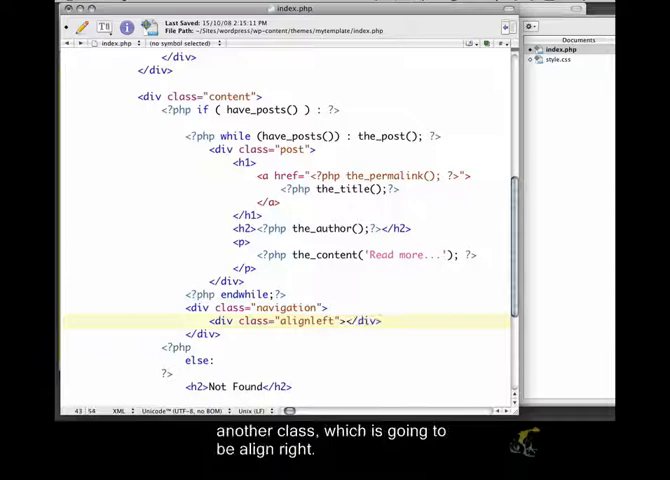
{"action": "type", "text": "<div class=\"alignleft\"></div>"}
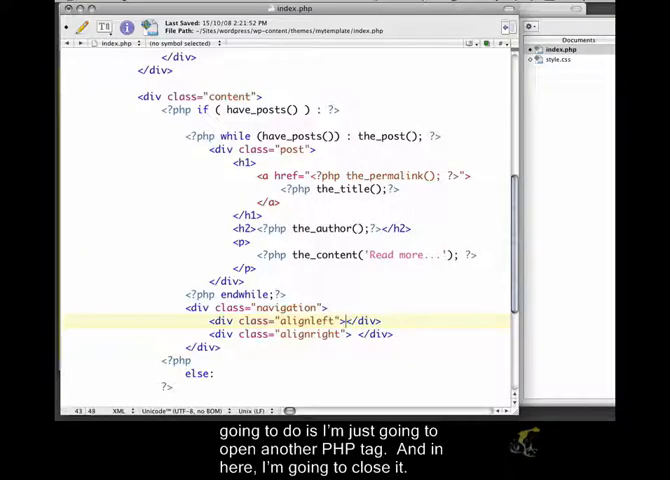
- Insert <?php next_posts_link('Older entries'); ?> into the alignleft div
{"action": "type", "text": "<?php  ?><"}
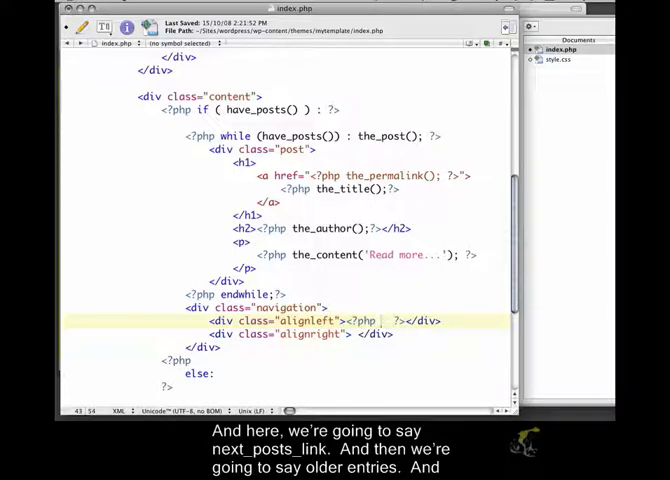
{"action": "type", "text": "next_posts_link"}
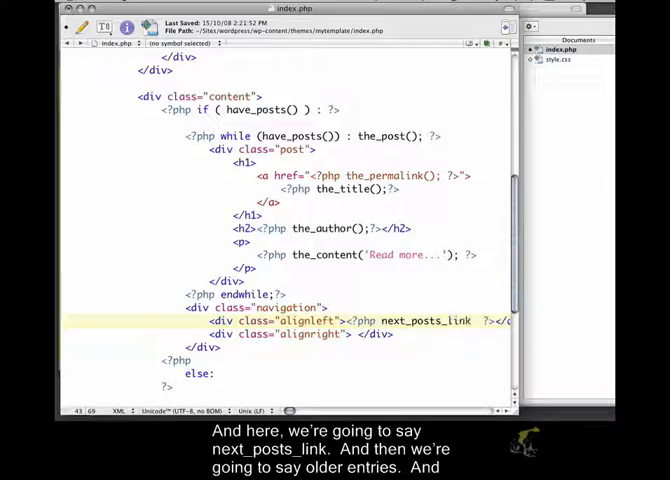
{"action": "type", "text": "("}
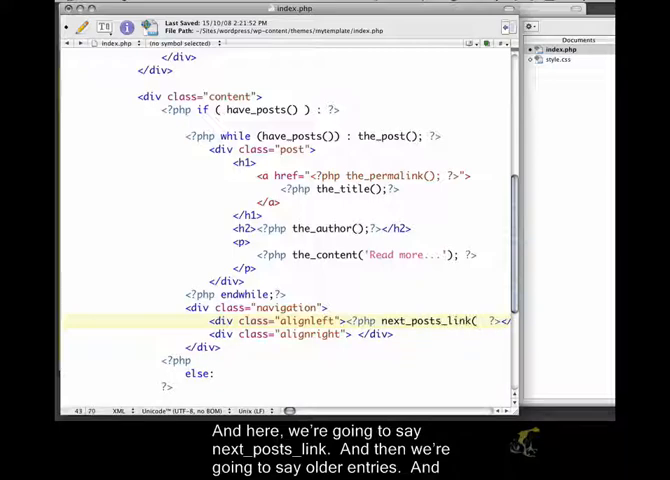
{"action": "type", "text": "'Older entries"}
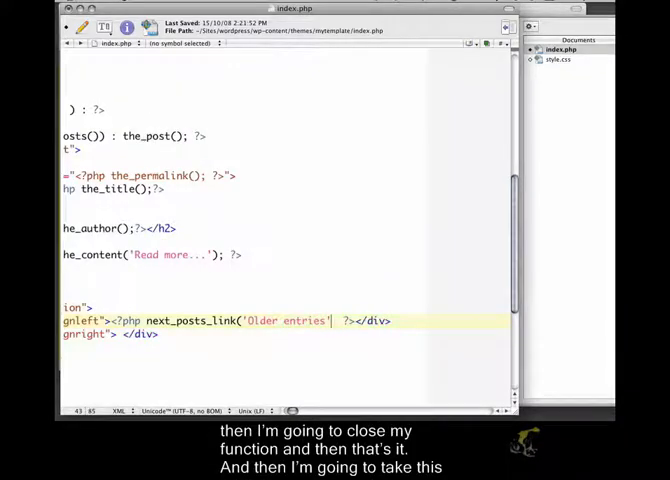
{"action": "type", "text": ";"}
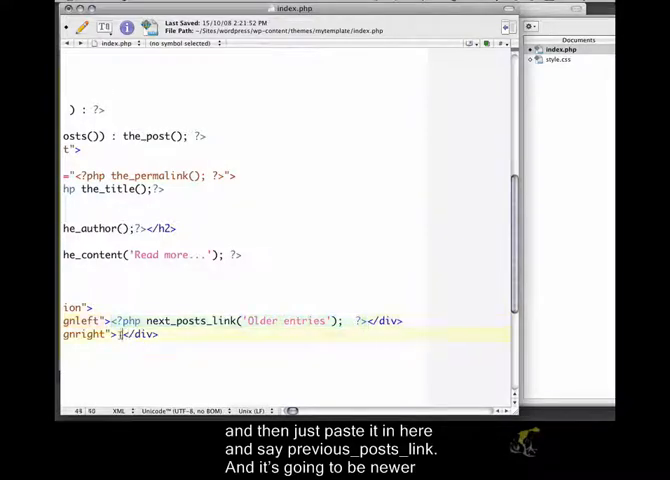
{"action": "type", "text": "<?php next_posts_link('Older entries');  ?>"}
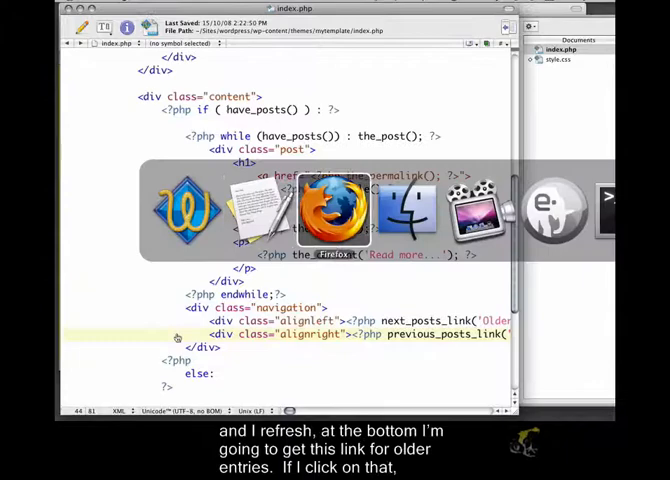
- Follow the Older entries link in Firefox, then come back via Newer entries
{"action": "left_click", "coordinate": [333, 210]}
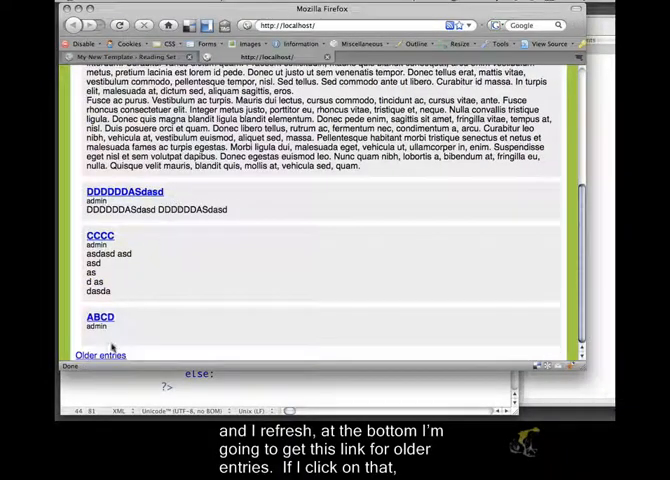
{"action": "left_click", "coordinate": [99, 355]}
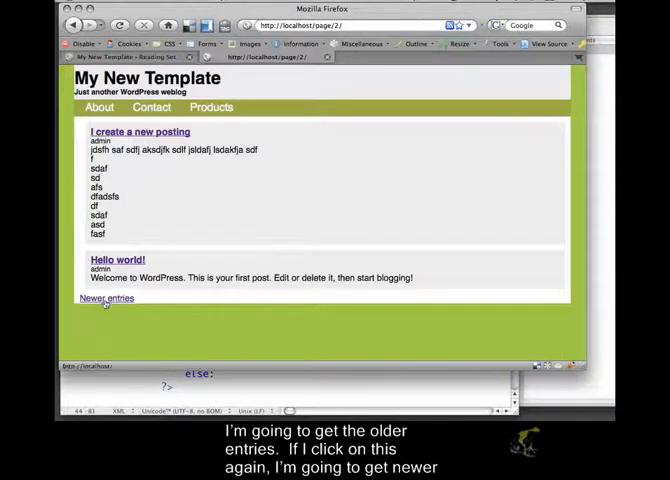
{"action": "left_click", "coordinate": [105, 298]}
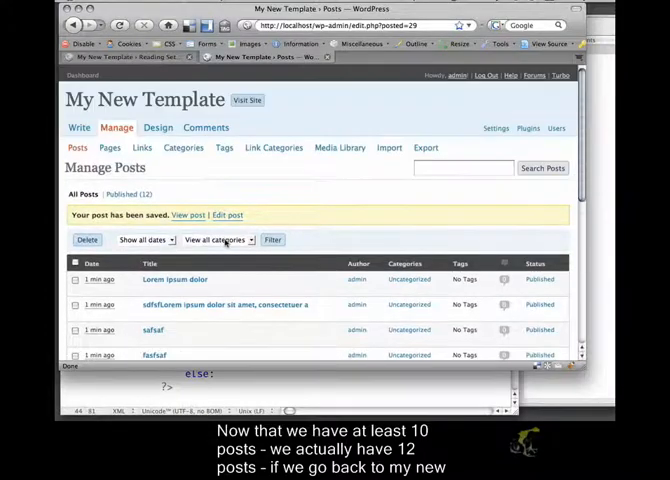
- Scroll Reading Settings to confirm blog pages show at most 5 posts
{"action": "scroll", "scroll_direction": "down", "scroll_amount": 3}
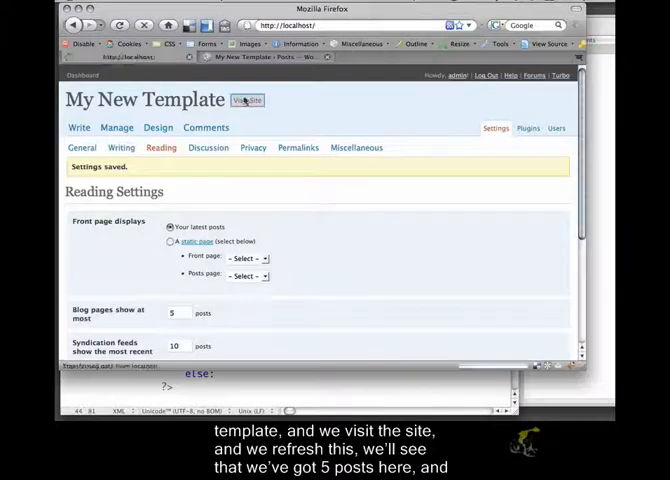
- Visit the public site and scroll through its paged post listing
{"action": "left_click", "coordinate": [246, 100]}
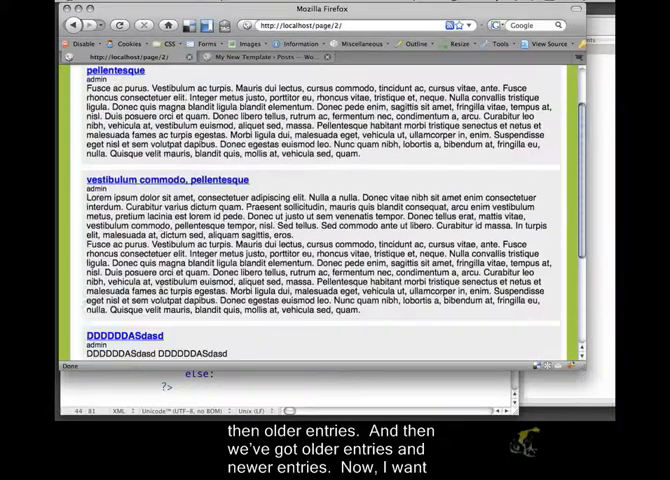
{"action": "scroll", "scroll_direction": "down", "scroll_amount": 3}
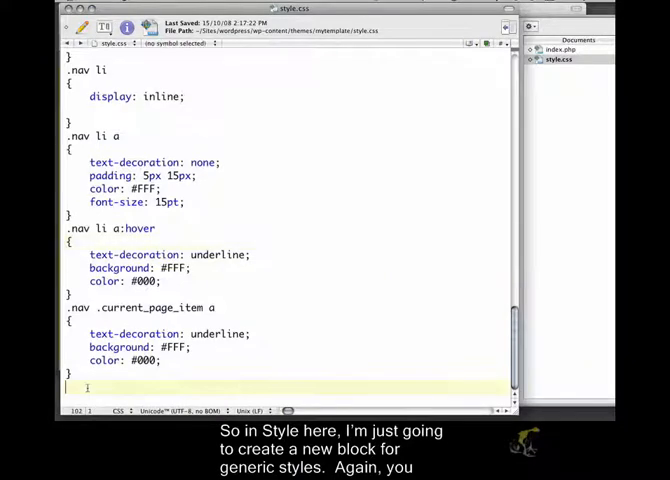
- Type a /* generic styles */ comment, then .alignleft { float: left; } and .alignright { float: right; } rules
{"action": "type", "text": "/**"}
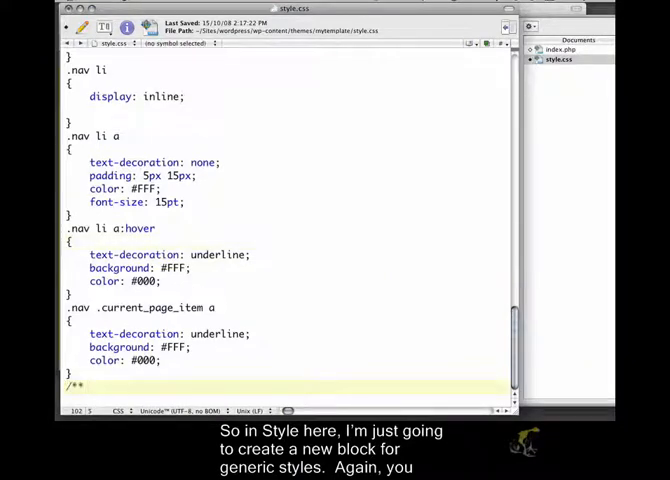
{"action": "type", "text": "generic"}
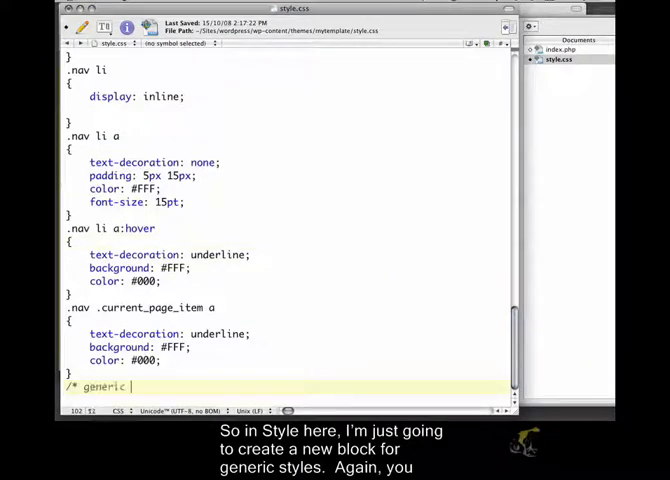
{"action": "type", "text": "styles */"}
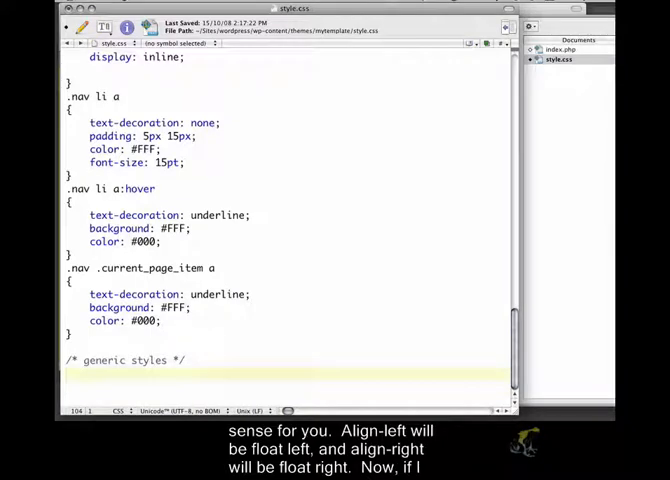
{"action": "type", "text": ".align"}
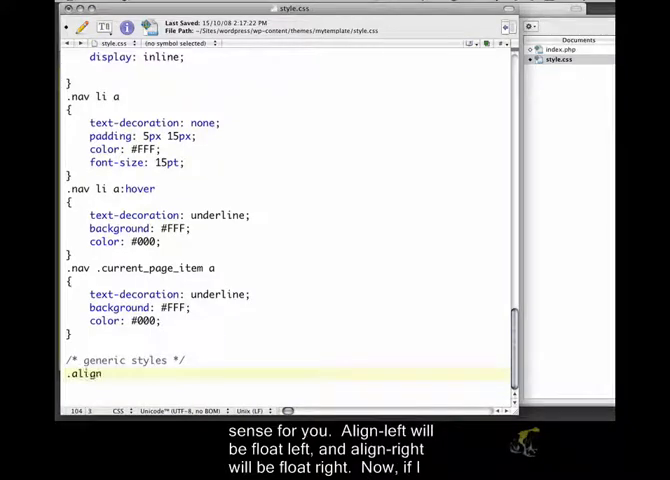
{"action": "type", "text": "left"}
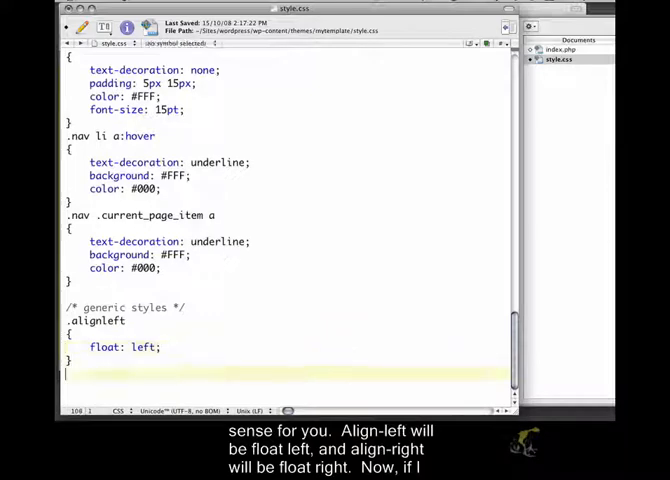
{"action": "type", "text": ".alignright"}
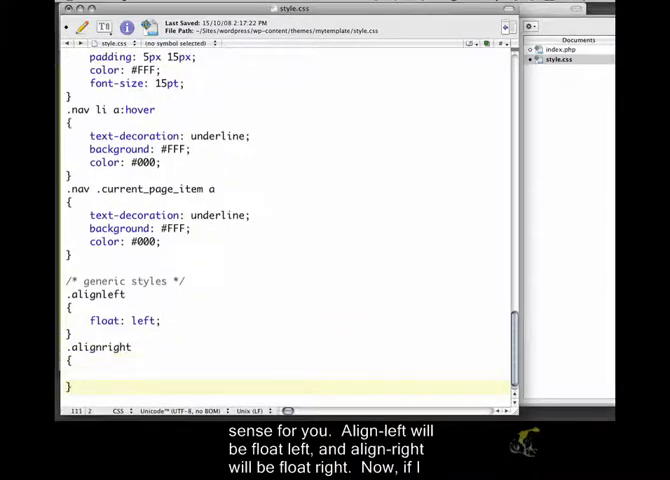
{"action": "type", "text": "float: righ"}
{"action": "left_click", "coordinate": [286, 268]}
{"action": "type", "text": "/"}
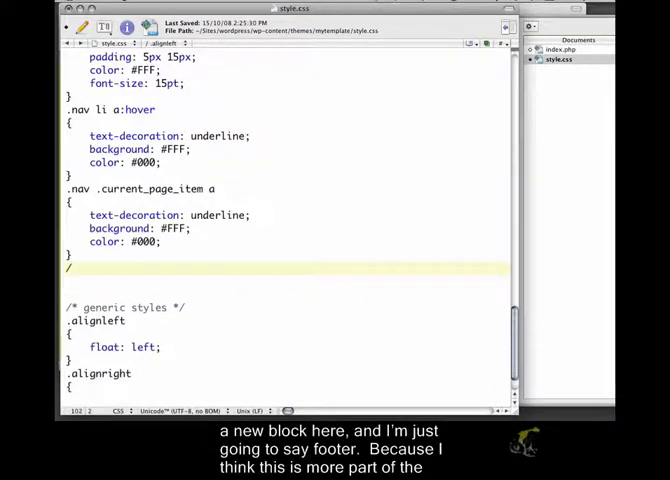
- Add a /** footer */ comment and a .navigation rule with height: 30px and background: #EEE
{"action": "type", "text": "**"}
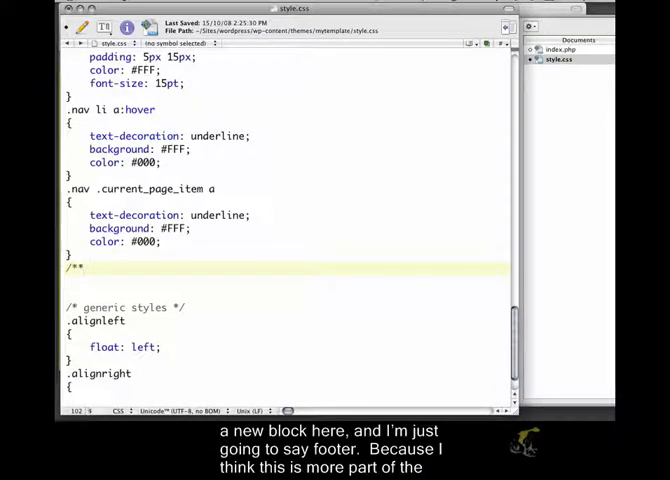
{"action": "type", "text": "footer */"}
{"action": "left_click", "coordinate": [286, 281]}
{"action": "type", "text": ".navigation"}
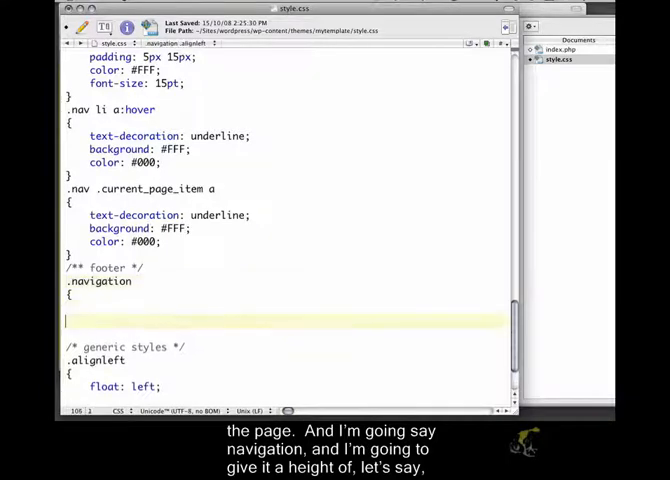
{"action": "type", "text": "height: 30"}
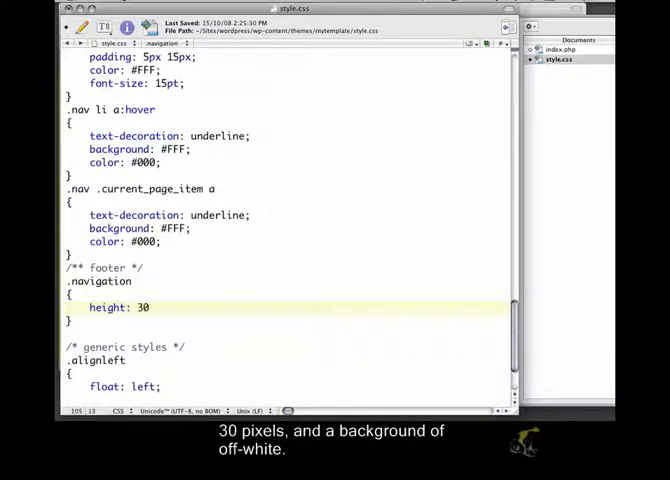
{"action": "type", "text": "px;"}
{"action": "type", "text": "background : #"}
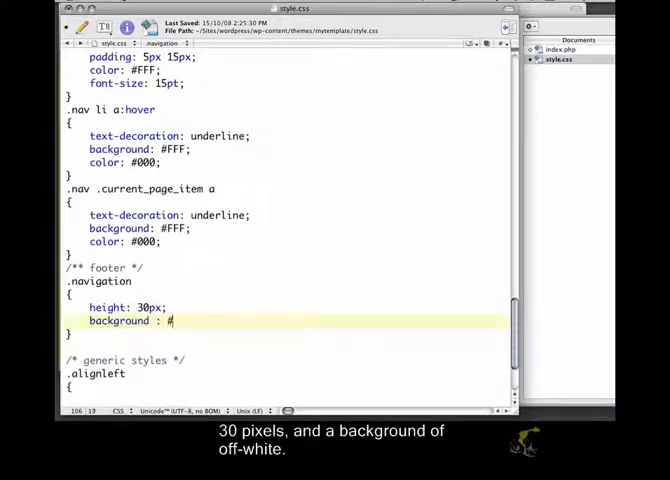
{"action": "type", "text": "EEE;"}
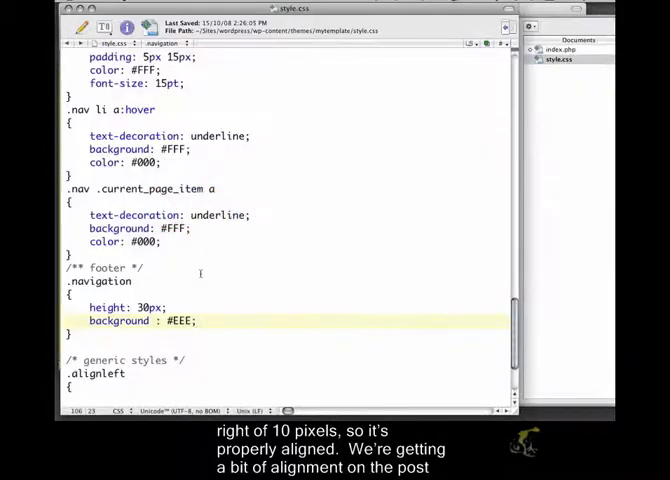
{"action": "type", "text": "margin"}
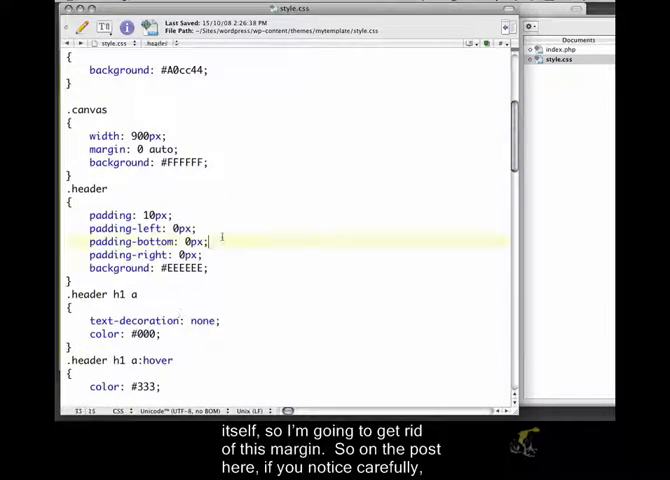
- Add margin-left: 0px; on a new line after margin: 10px in the .post rule
{"action": "scroll", "scroll_direction": "down", "scroll_amount": 3}
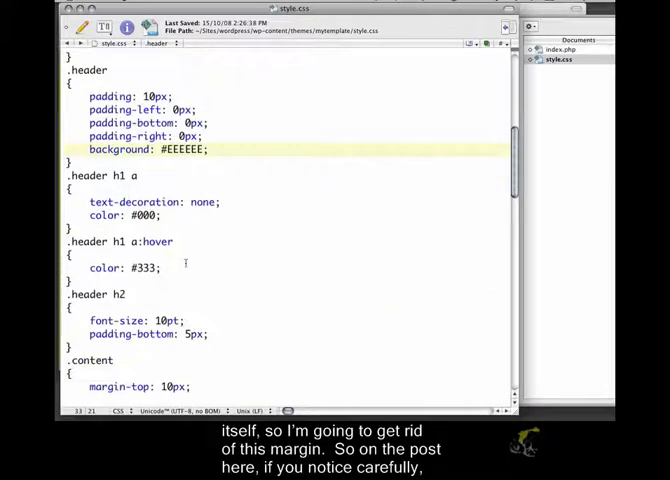
{"action": "scroll", "scroll_direction": "down", "scroll_amount": 3}
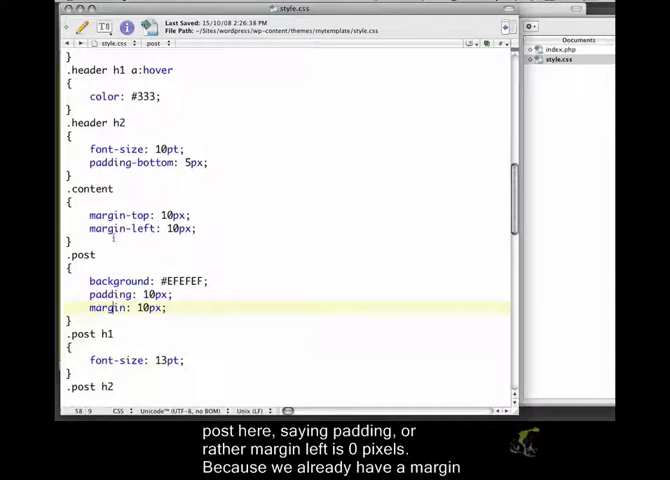
{"action": "key", "text": "Return"}
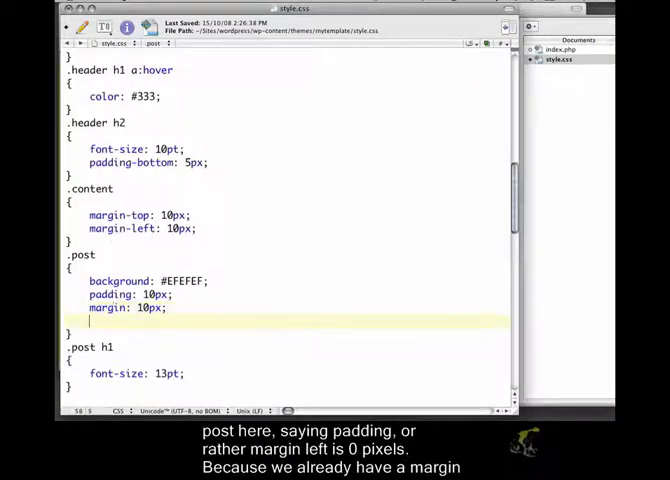
{"action": "type", "text": "margin-left: 0px;"}
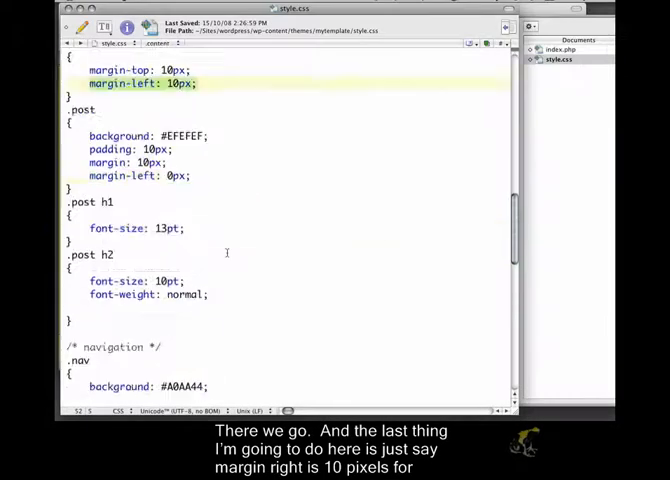
{"action": "scroll", "scroll_direction": "down", "scroll_amount": 3}
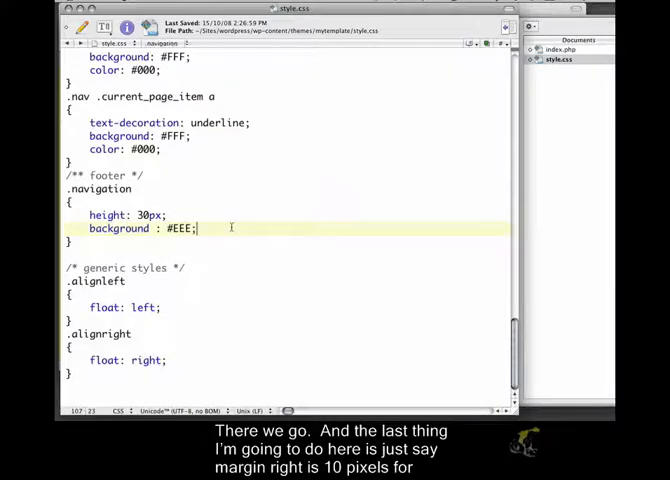
{"action": "type", "text": "margin-right"}
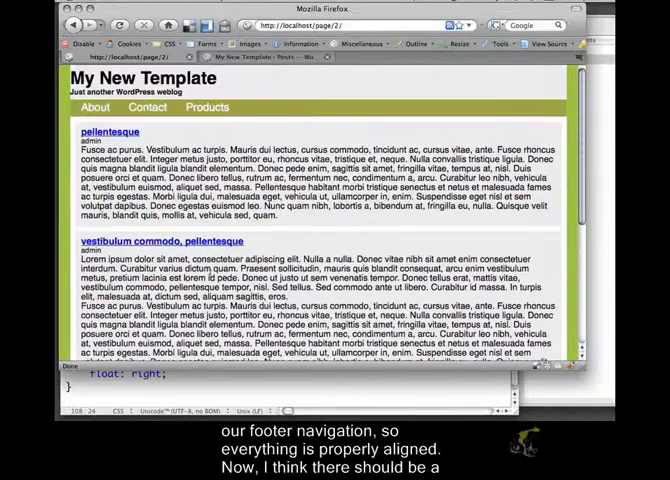
- Add margin-right: 10px; below the background line in the .navigation rule
{"action": "scroll", "scroll_direction": "down", "scroll_amount": 3}
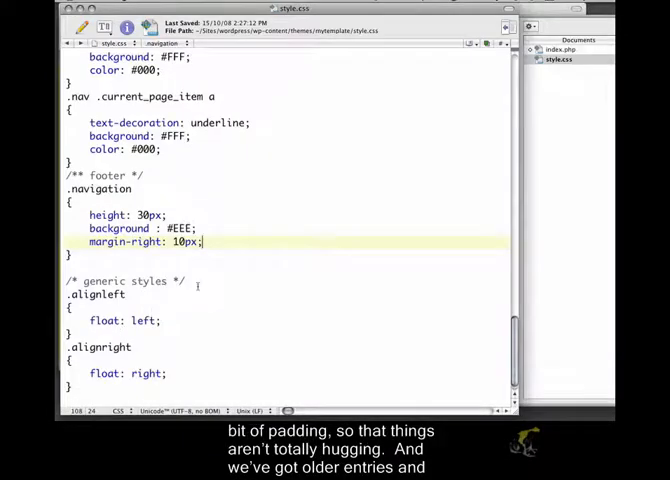
{"action": "type", "text": "padding: 10px"}
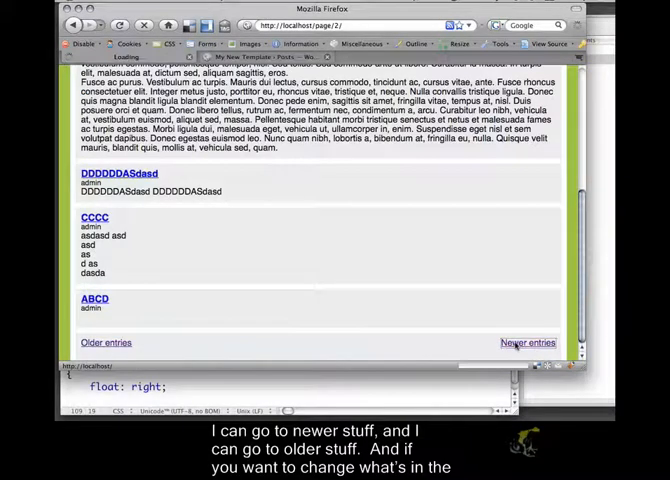
- Follow the Newer entries link, then the Older entries link, to test both footer links
{"action": "left_click", "coordinate": [533, 343]}
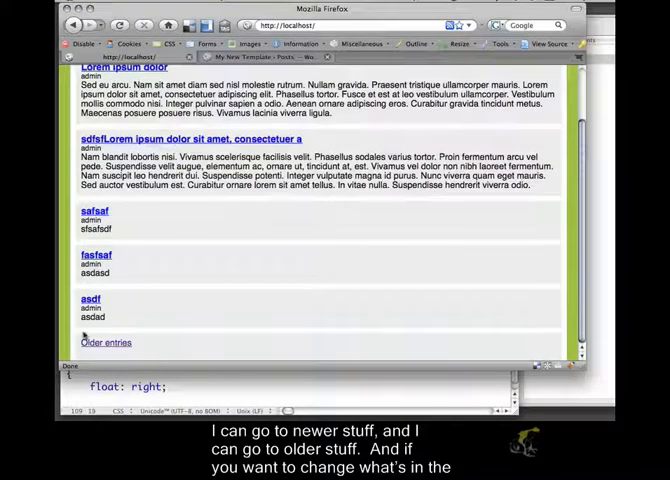
{"action": "left_click", "coordinate": [105, 343]}
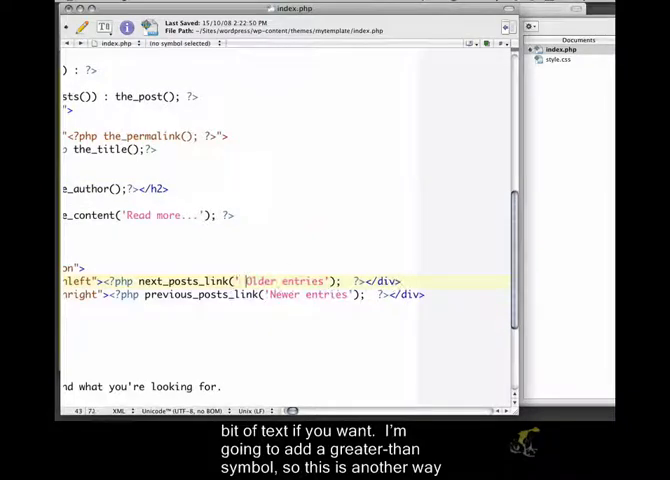
- Prefix 'Older entries' with &gt; and begin a &lt; entity after 'Newer entries' in index.php
{"action": "type", "text": "&gt;"}
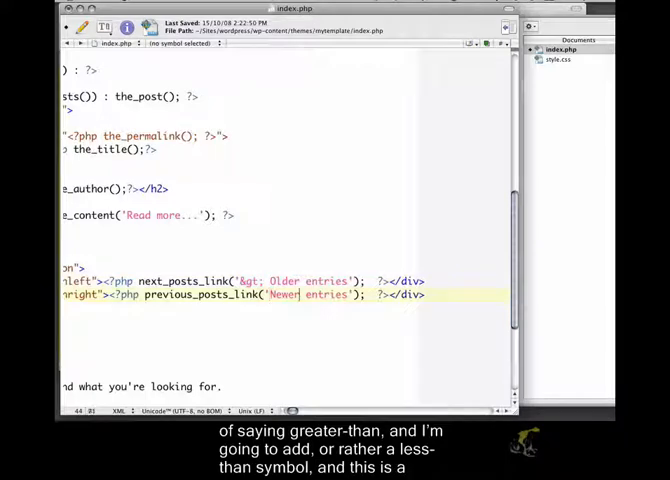
{"action": "type", "text": "&"}
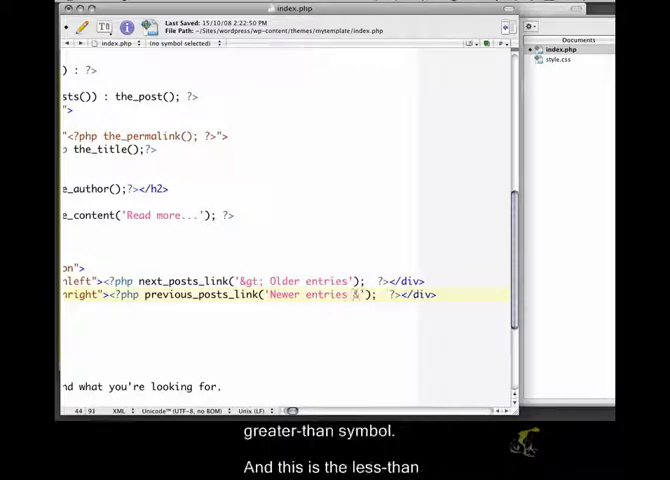
{"action": "type", "text": "l"}
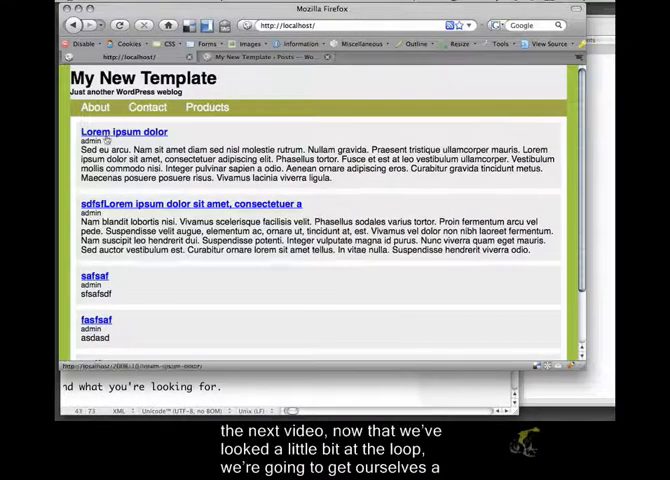
- Scroll through the Lorem ipsum dolor post, then go to the Contact page
{"action": "scroll", "scroll_direction": "down", "scroll_amount": 3}
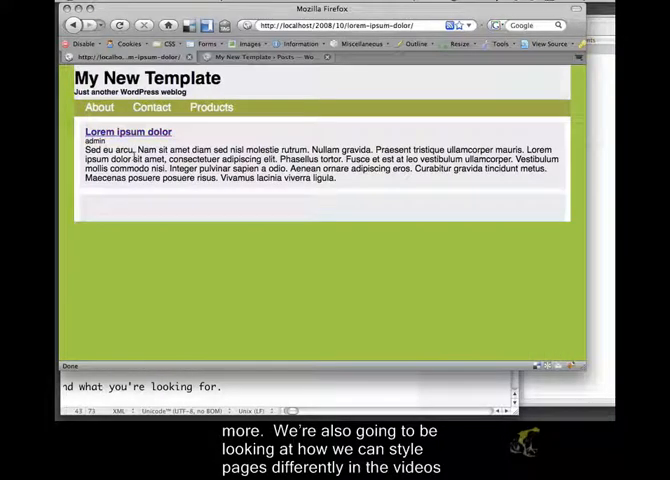
{"action": "left_click", "coordinate": [151, 107]}
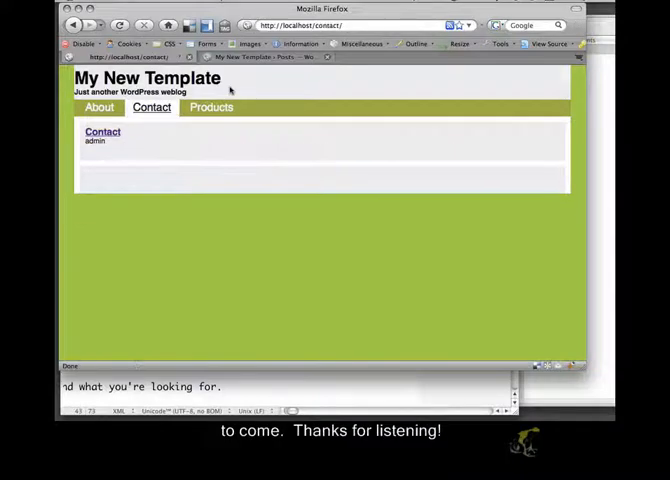